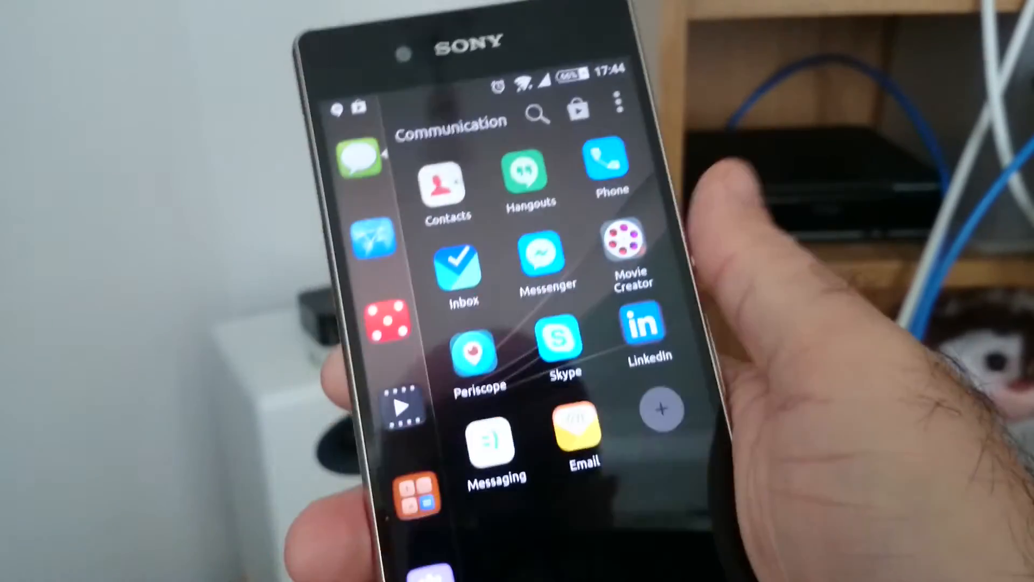
scroll("left", 3)
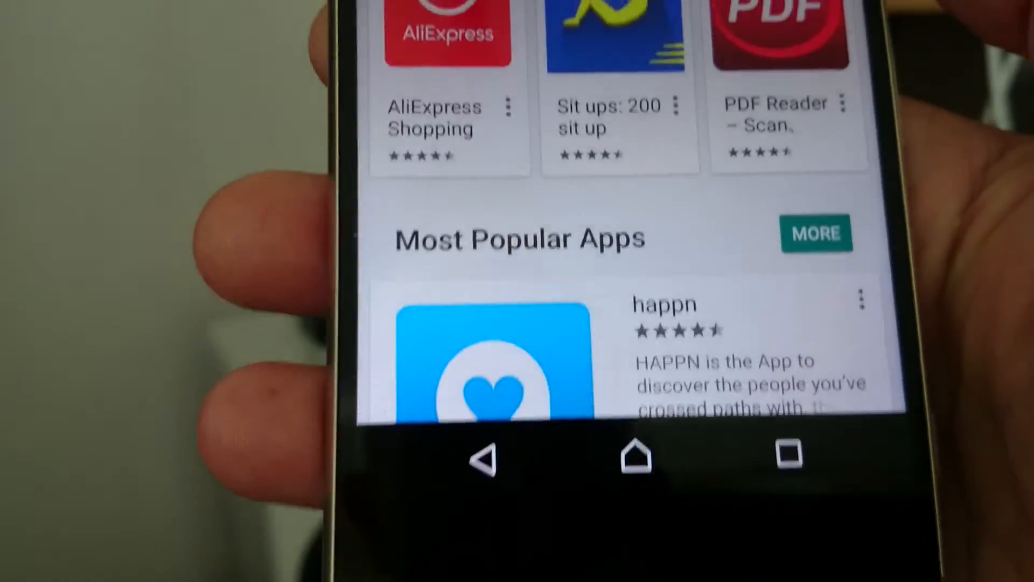
scroll("up", 3)
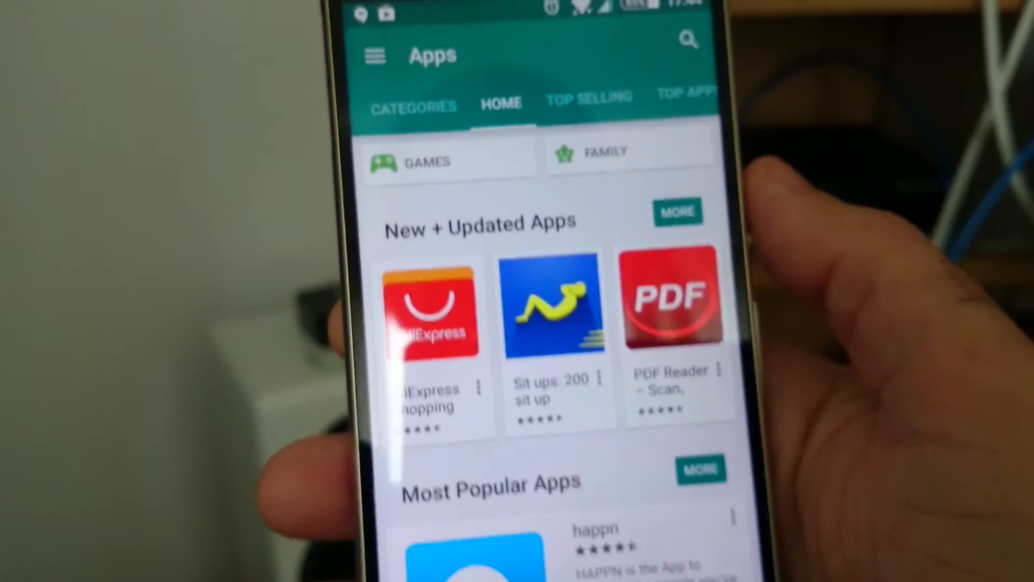